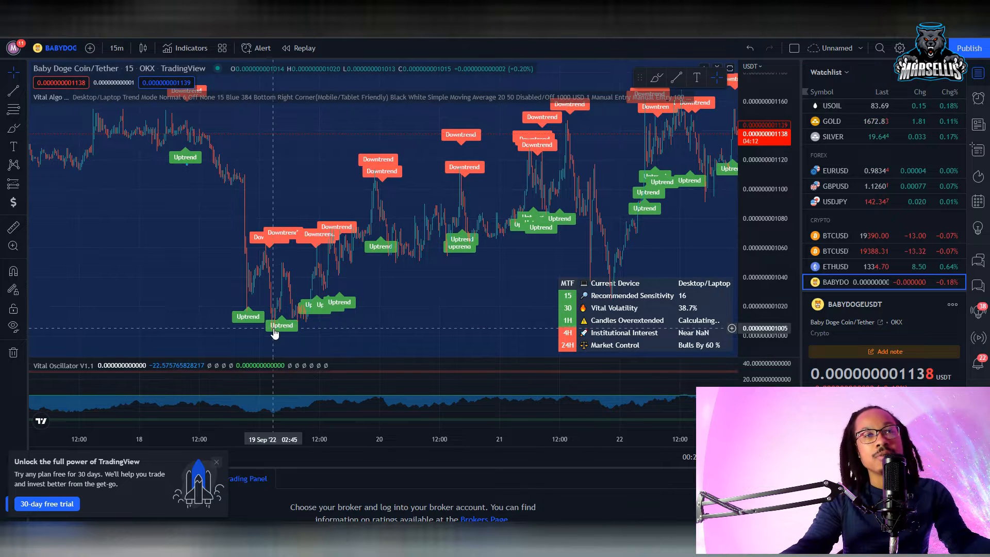
mouse_move(267, 333)
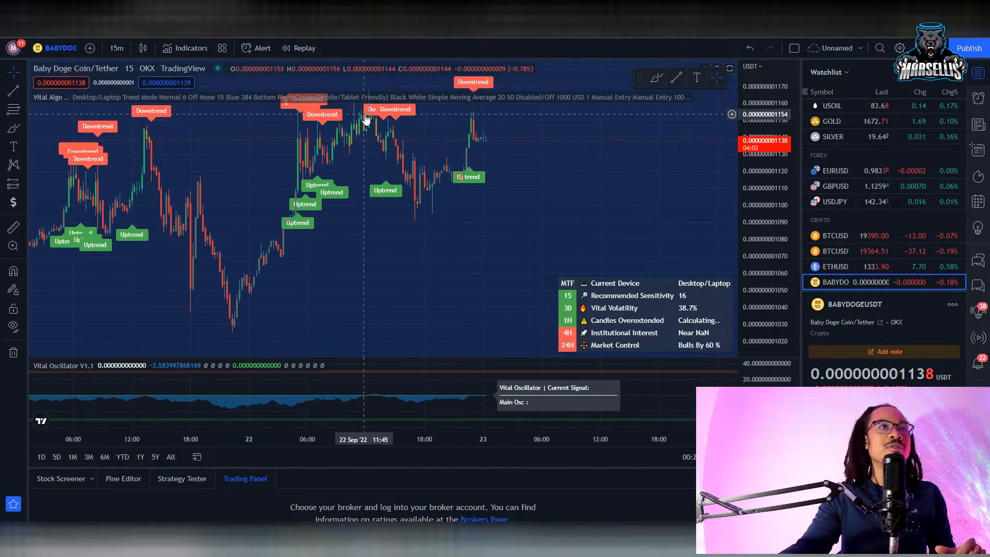
mouse_move(349, 120)
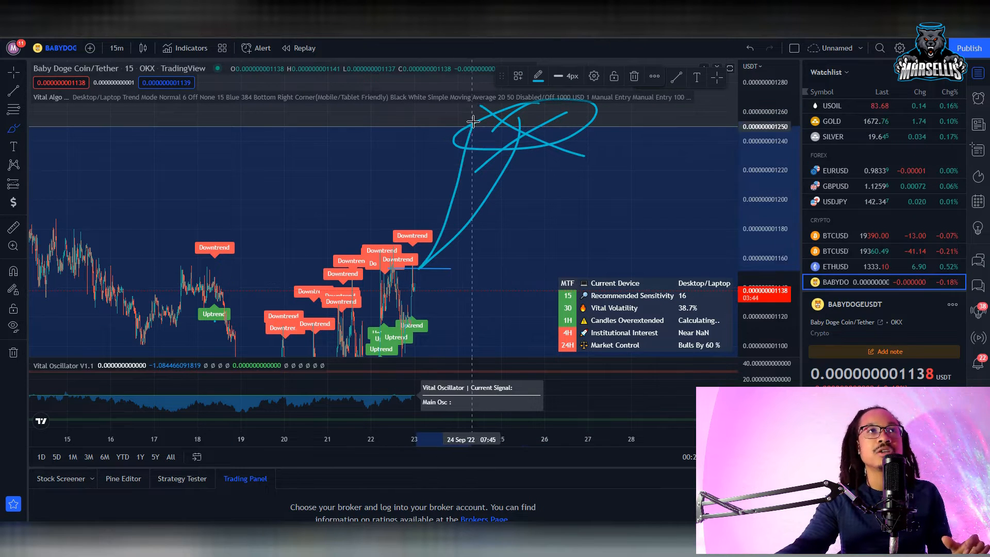
mouse_move(368, 341)
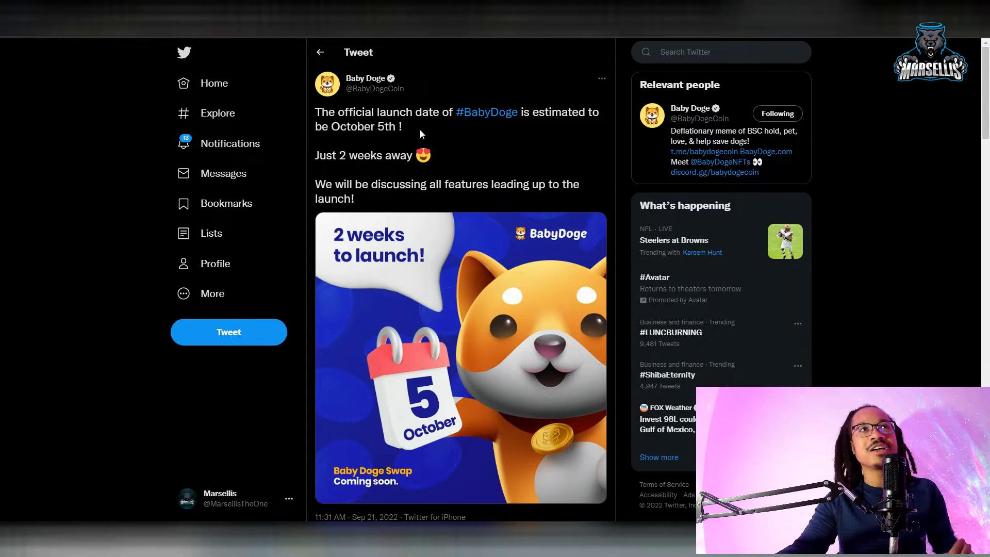
mouse_move(417, 137)
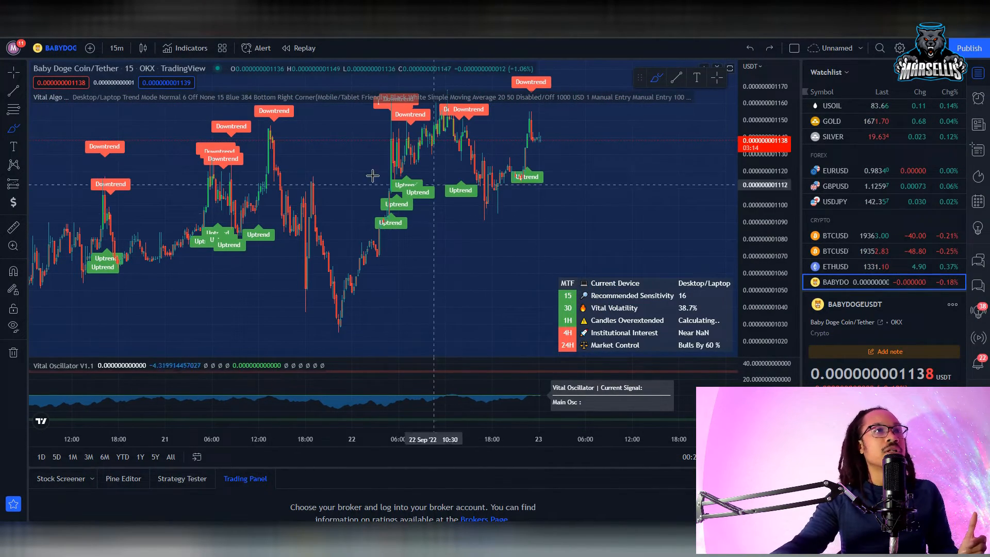
mouse_move(340, 308)
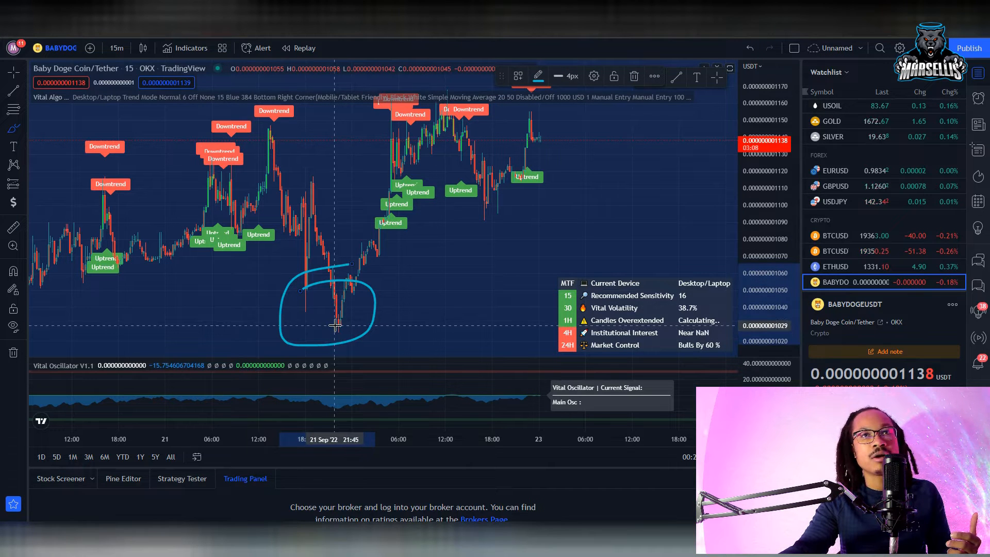
mouse_move(309, 331)
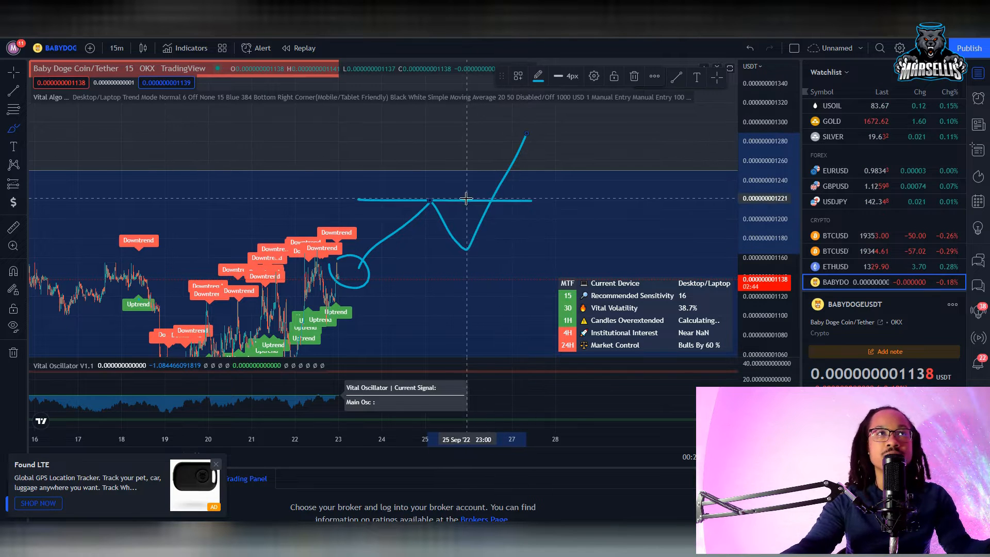
mouse_move(476, 226)
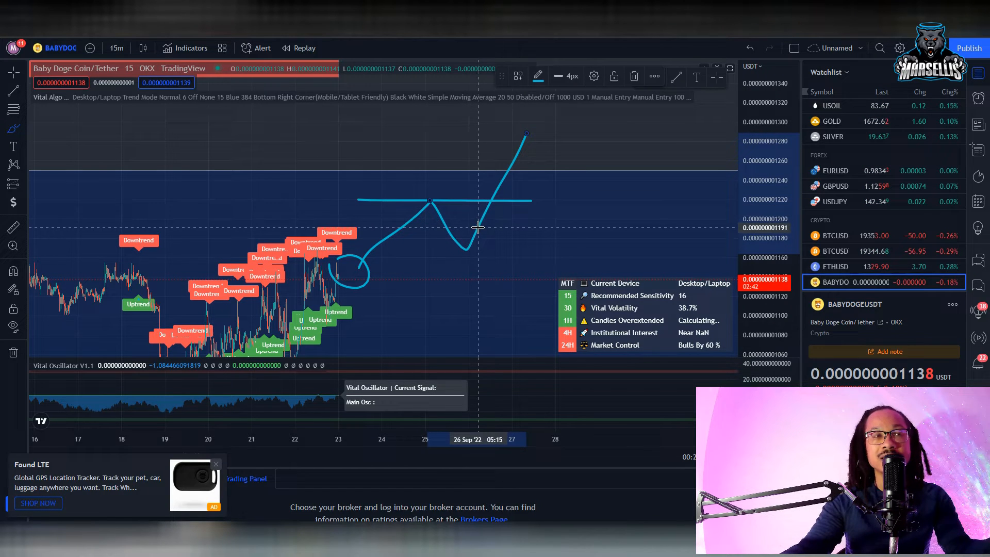
mouse_move(651, 338)
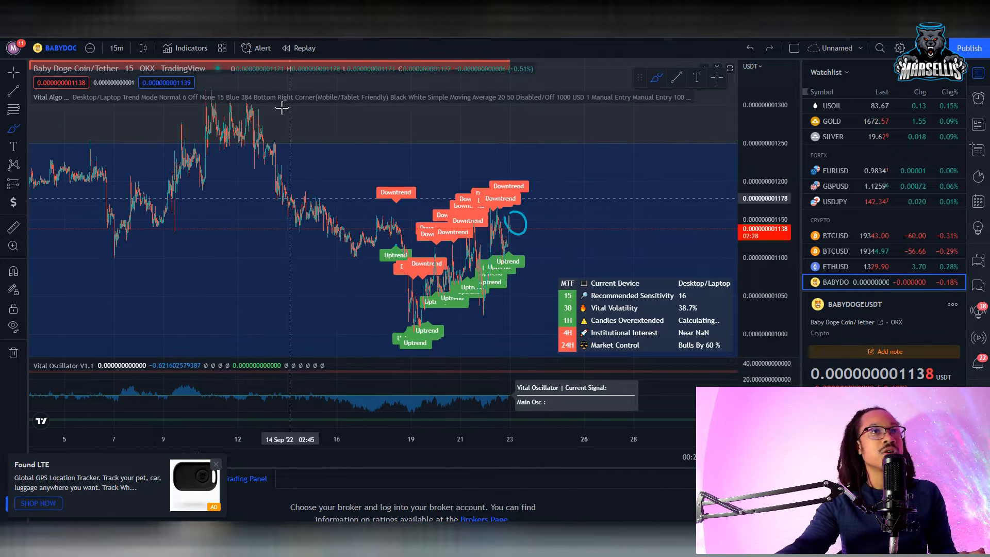
Switch the BabyDoge chart to 4-hour candles and sketch the projection to resistance
click(116, 49)
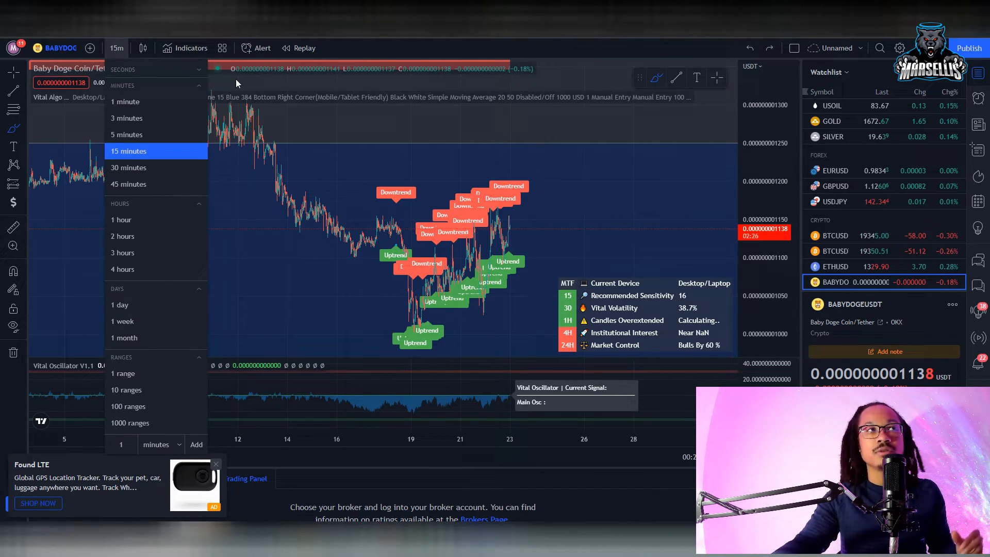
click(122, 269)
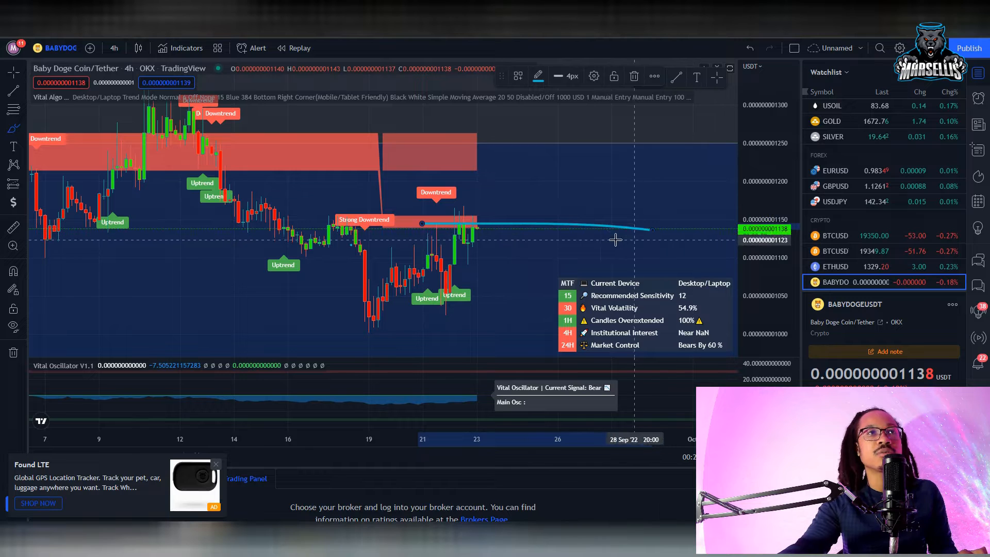
mouse_move(472, 226)
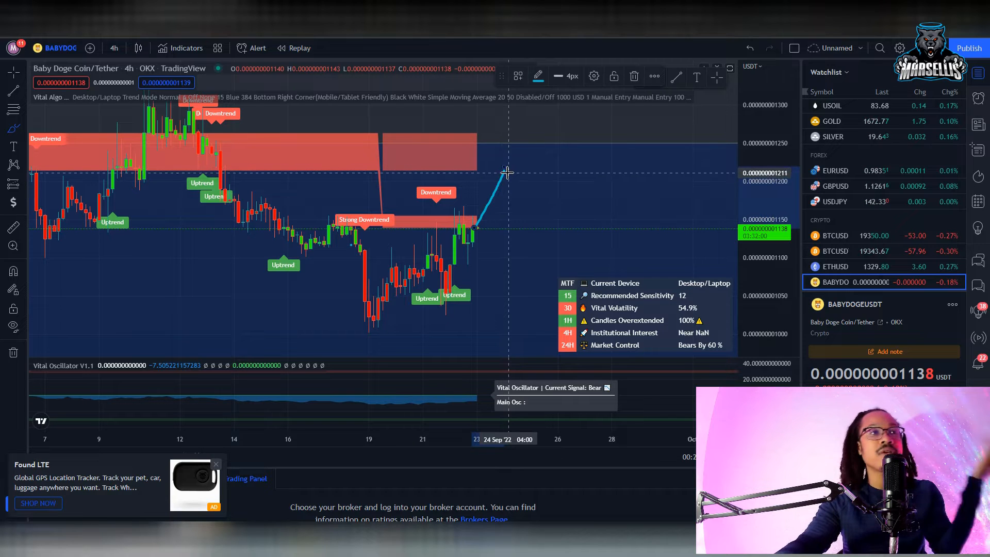
mouse_move(452, 161)
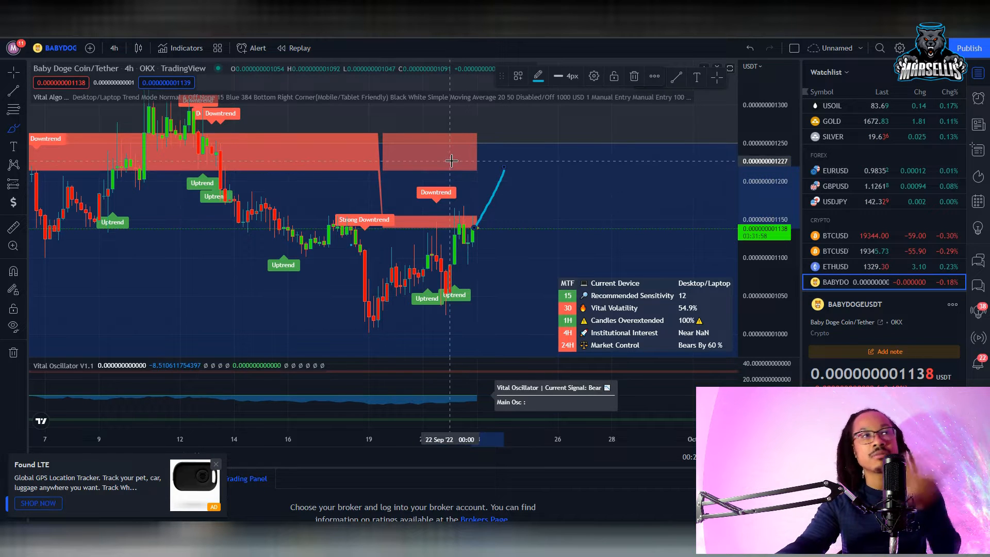
mouse_move(435, 168)
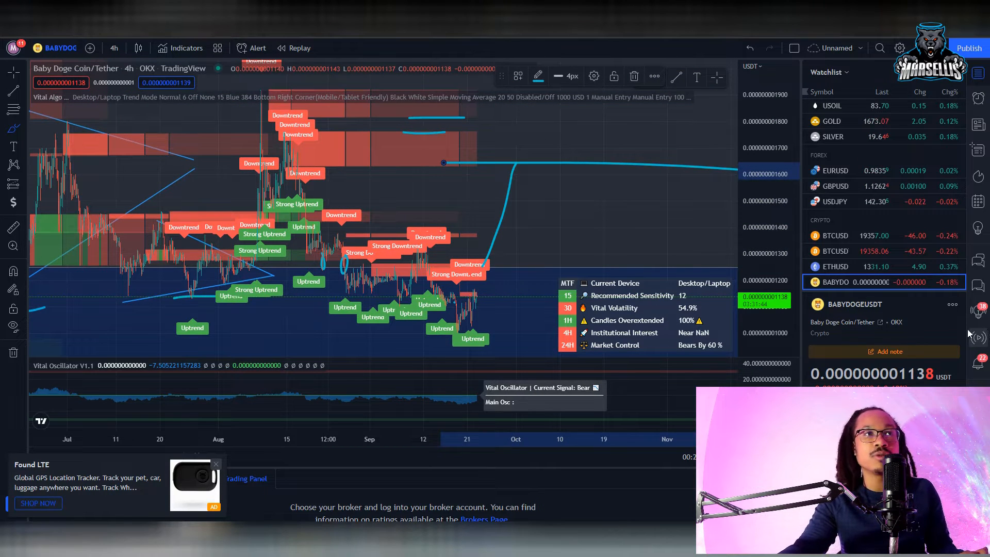
mouse_move(566, 255)
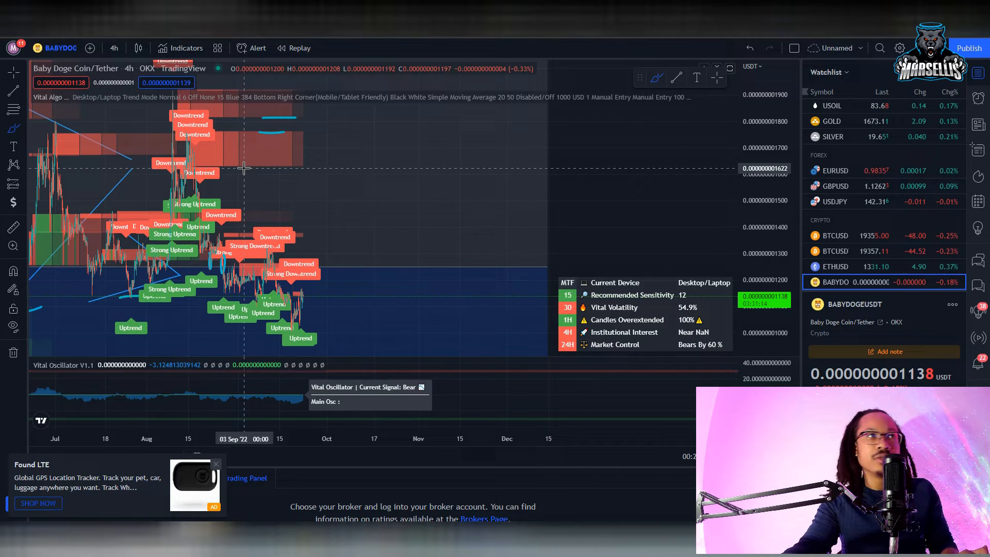
click(114, 49)
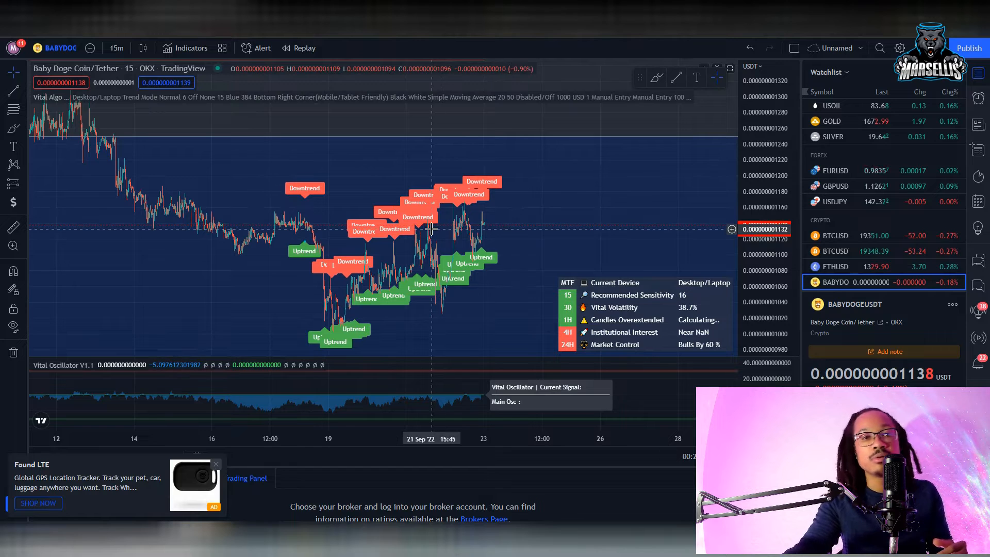
mouse_move(414, 246)
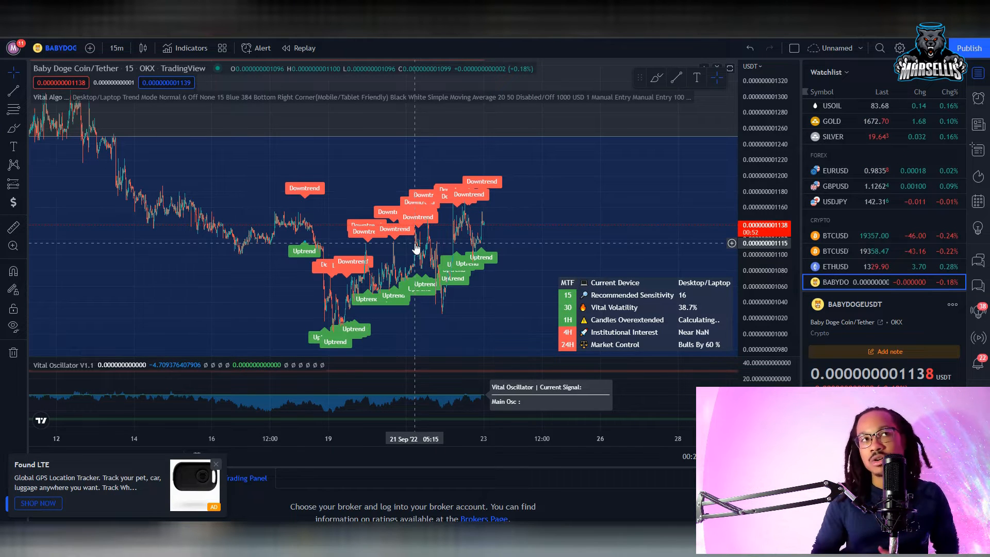
mouse_move(571, 226)
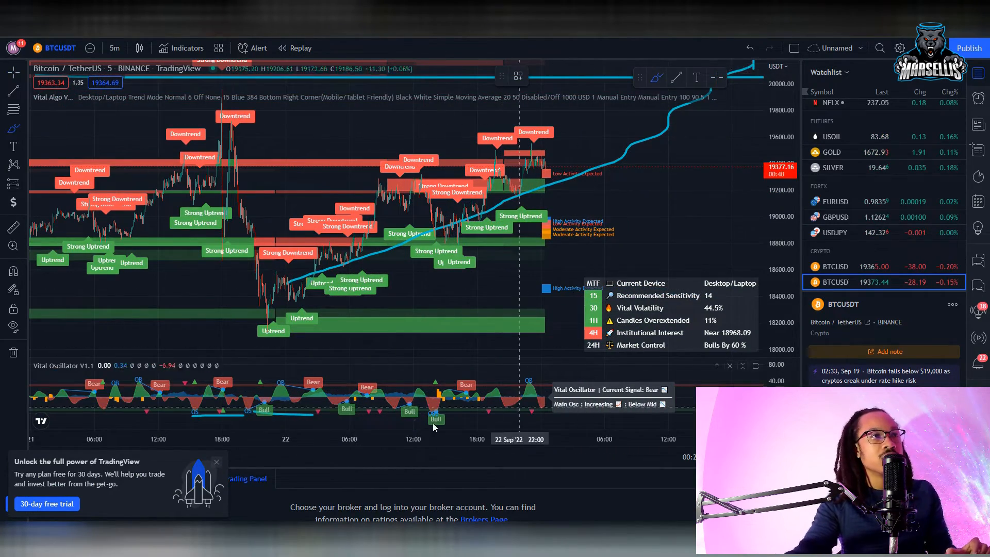
mouse_move(270, 316)
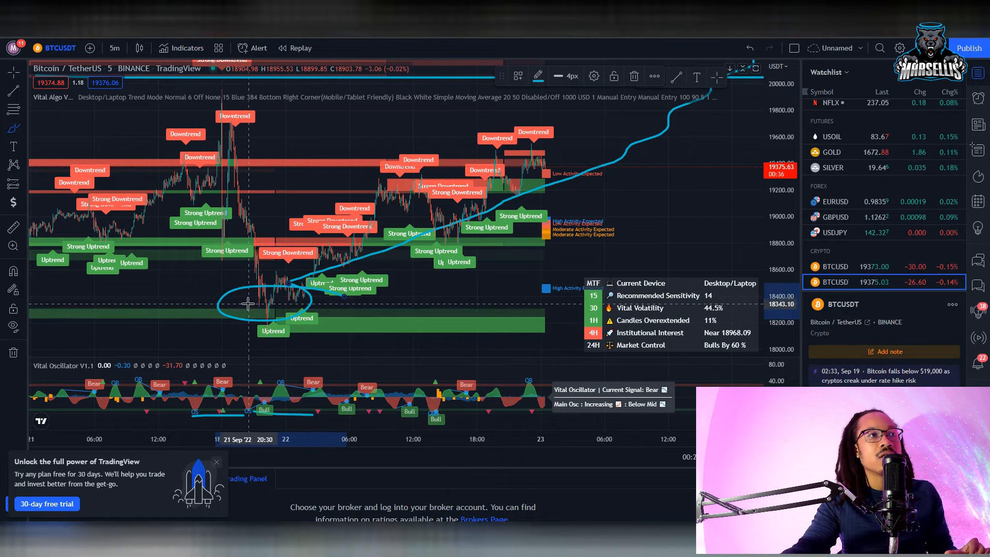
mouse_move(562, 179)
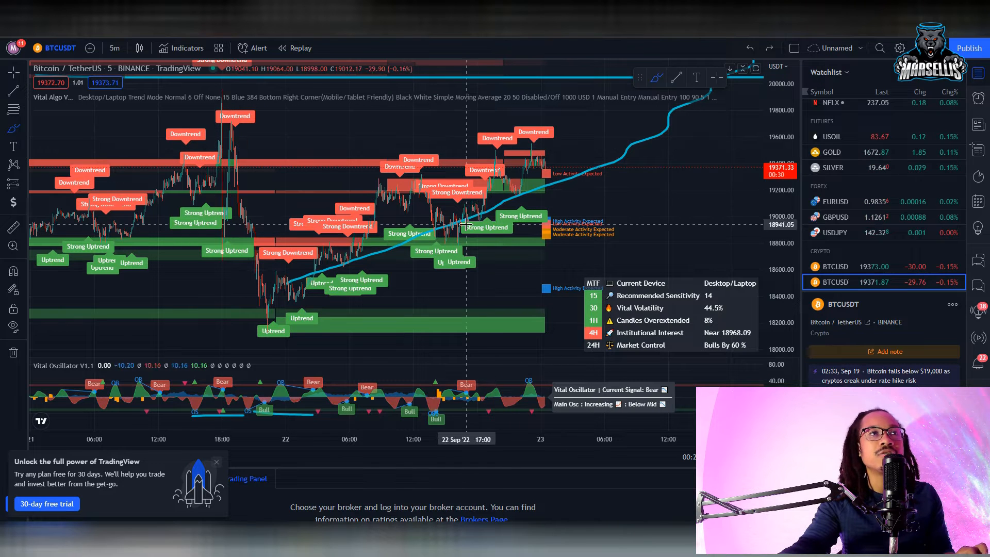
mouse_move(639, 139)
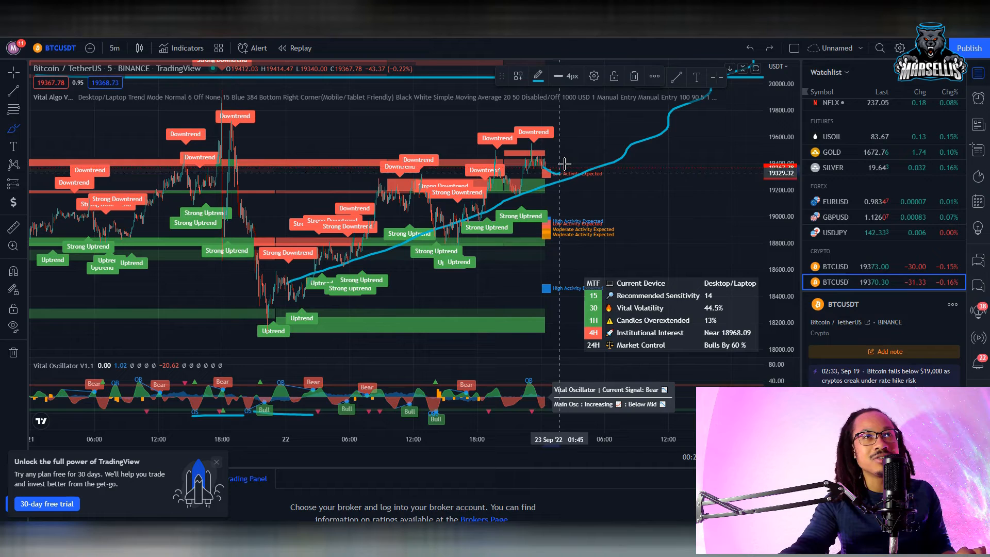
mouse_move(521, 195)
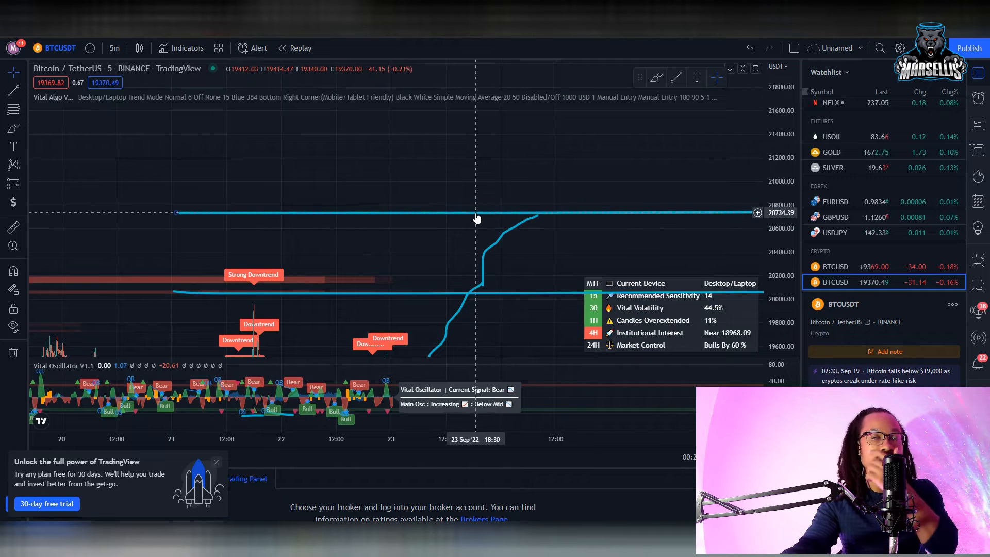
Bring the rally curve and 20,800 target lines into view on the 5m BTCUSDT chart
click(114, 49)
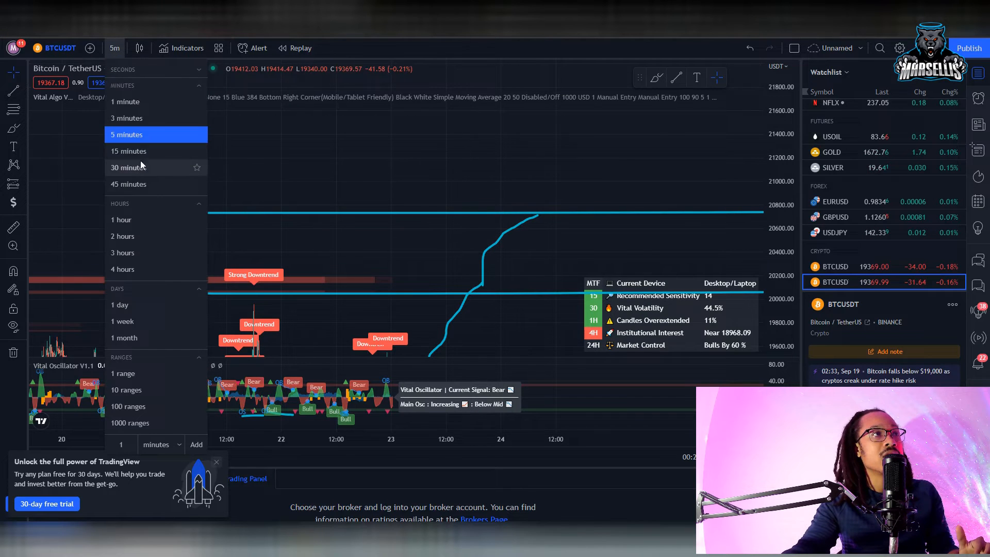
Move the BTCUSDT chart to 15-minute candles, then on to 4-hour candles
click(128, 150)
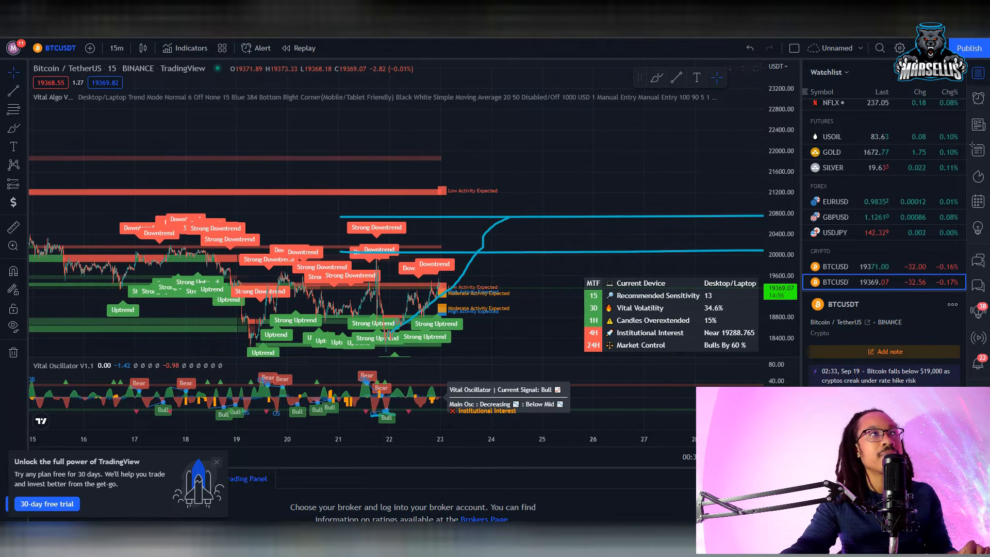
click(116, 48)
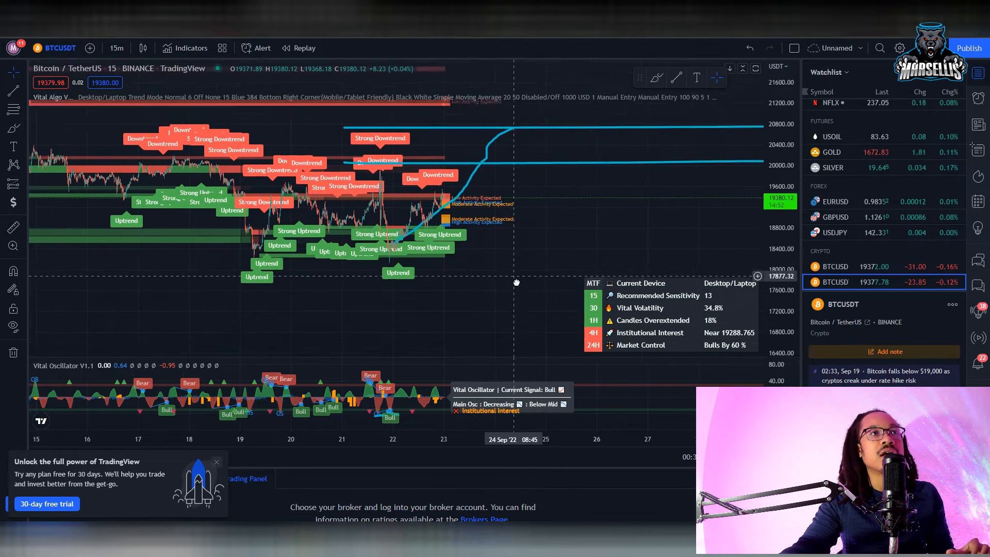
click(117, 48)
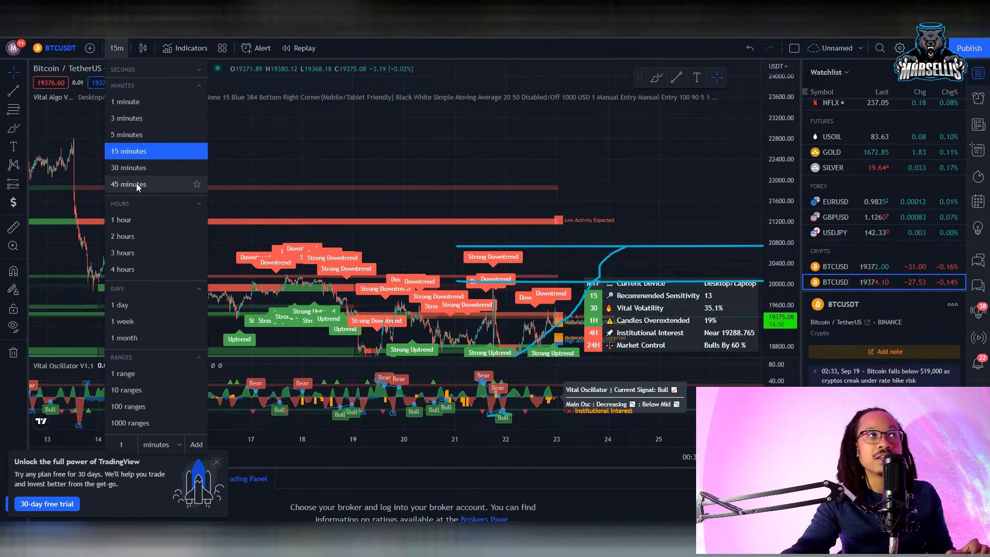
click(123, 269)
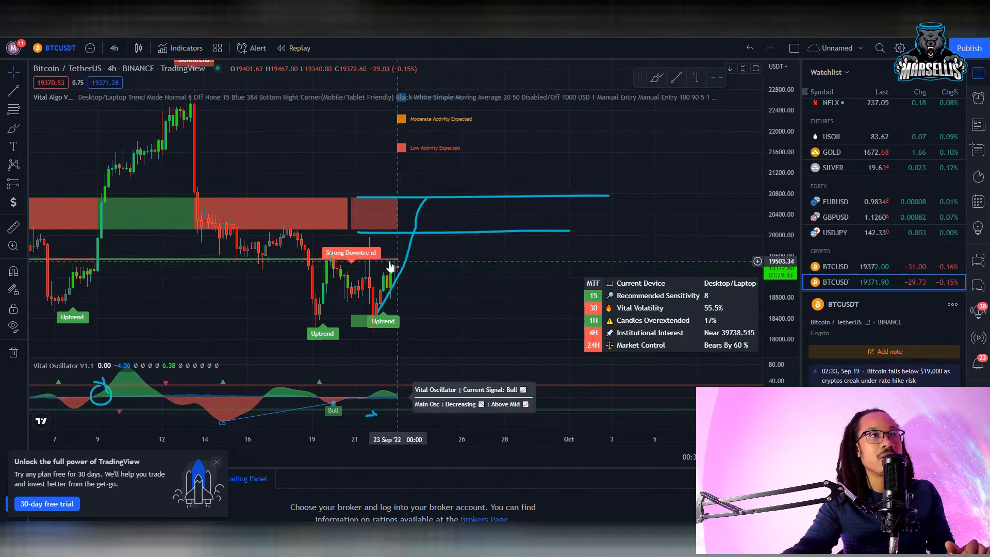
mouse_move(333, 185)
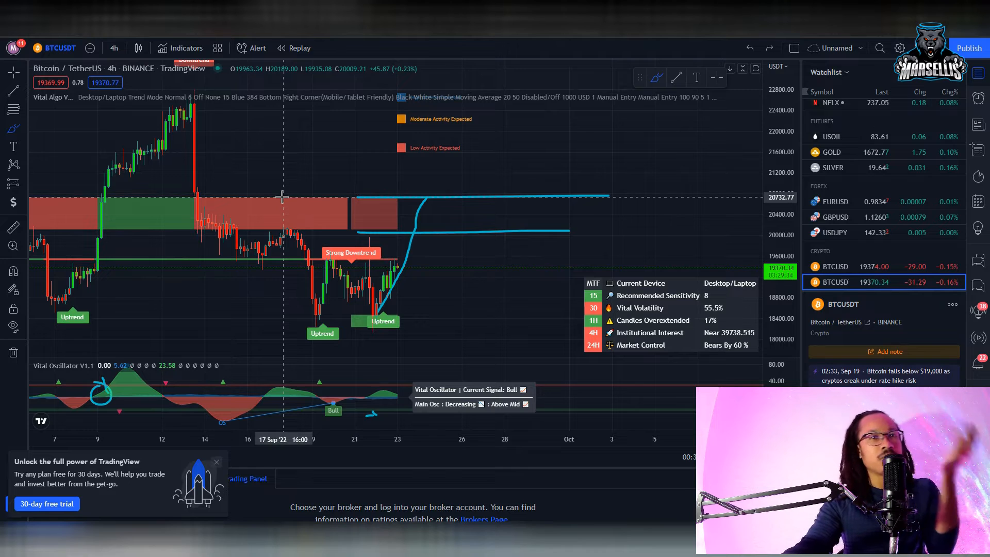
mouse_move(317, 201)
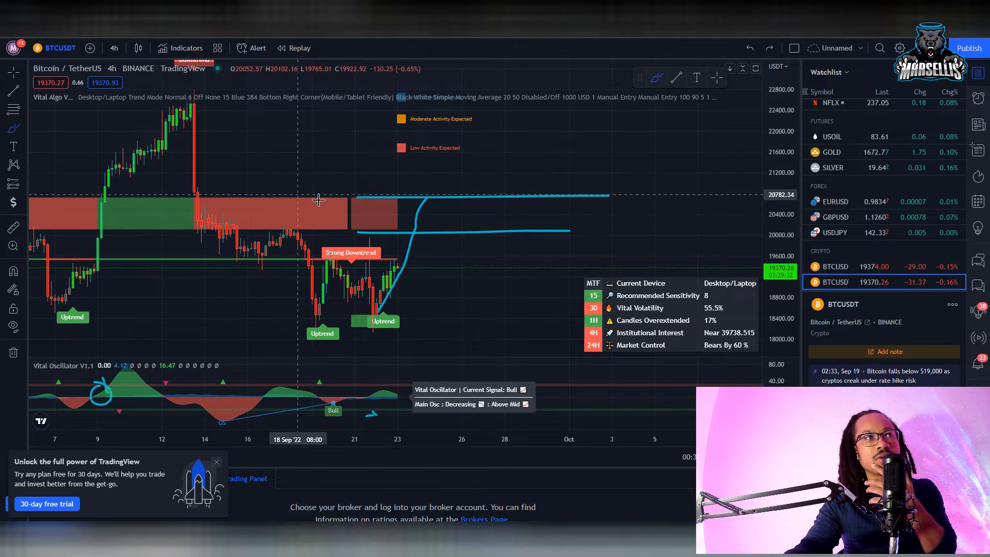
mouse_move(348, 229)
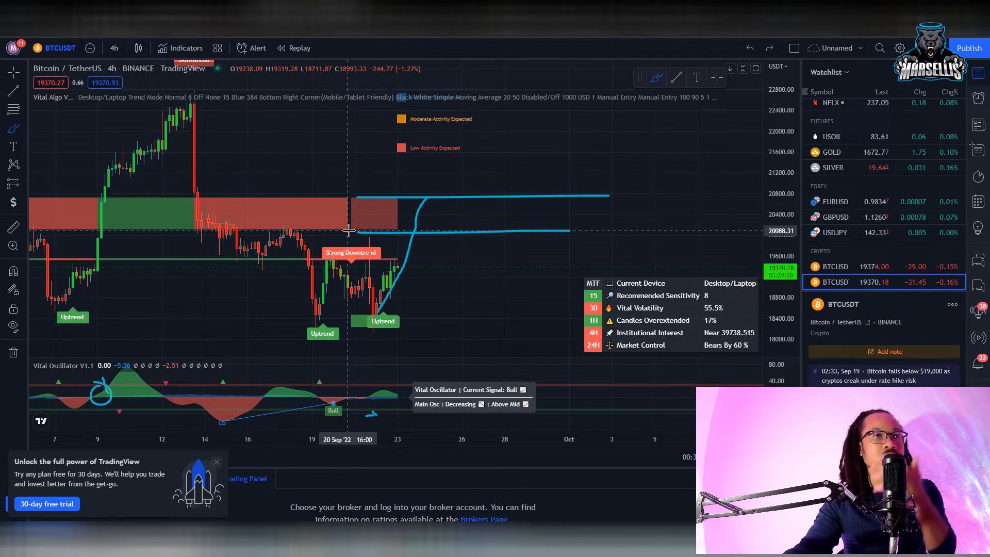
mouse_move(393, 262)
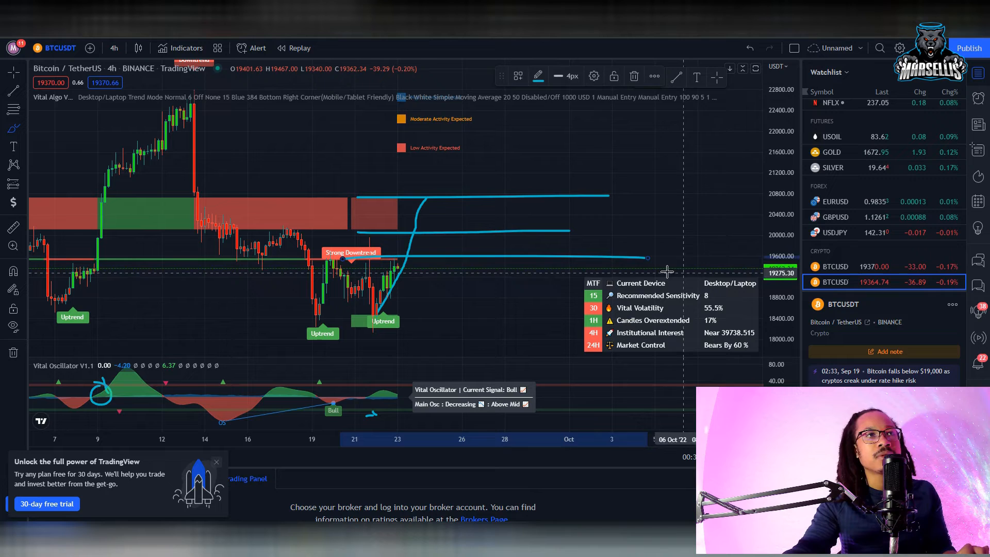
mouse_move(415, 234)
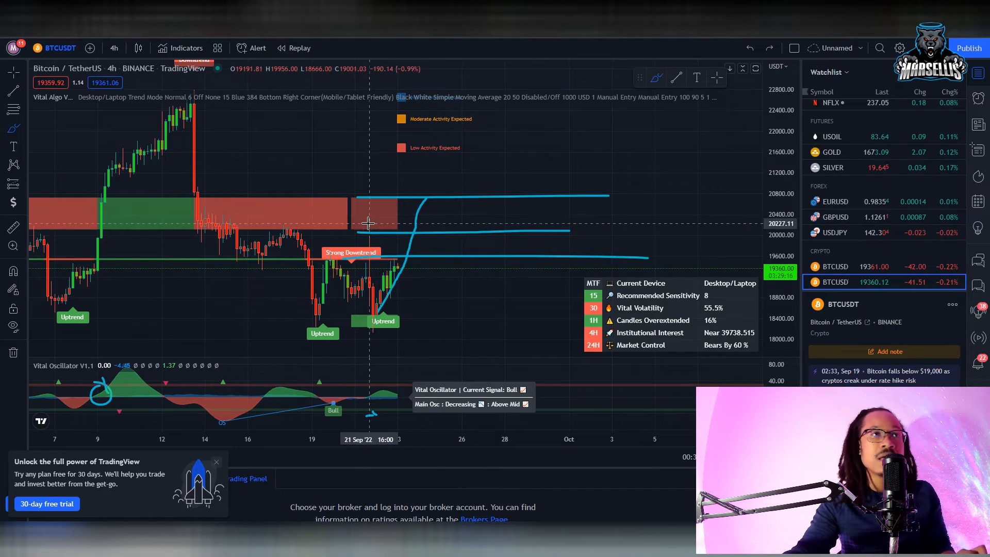
mouse_move(372, 199)
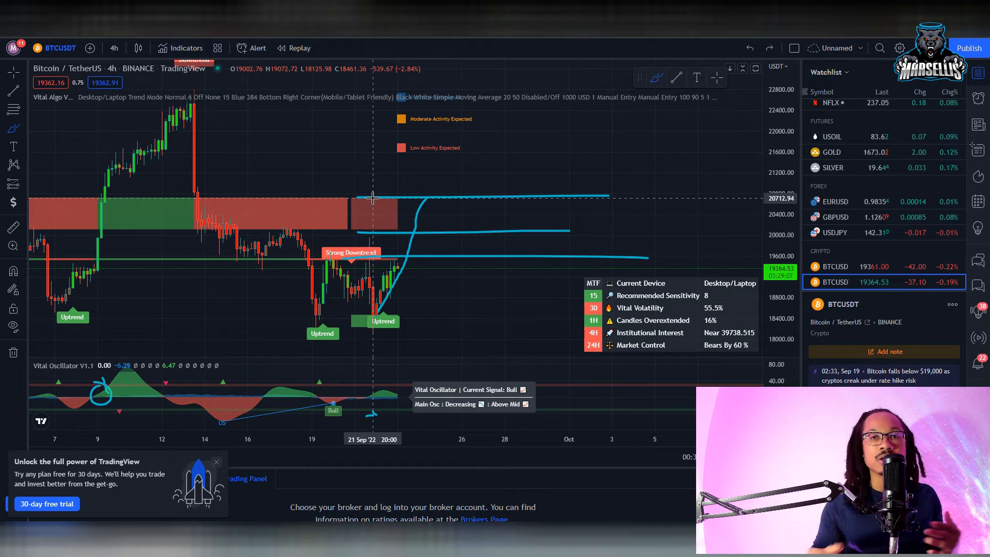
mouse_move(349, 227)
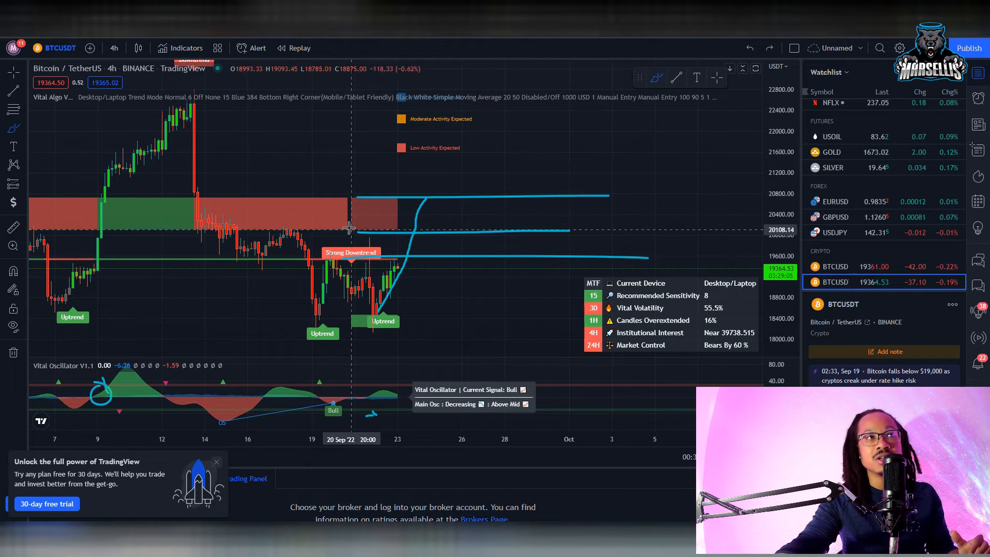
mouse_move(395, 199)
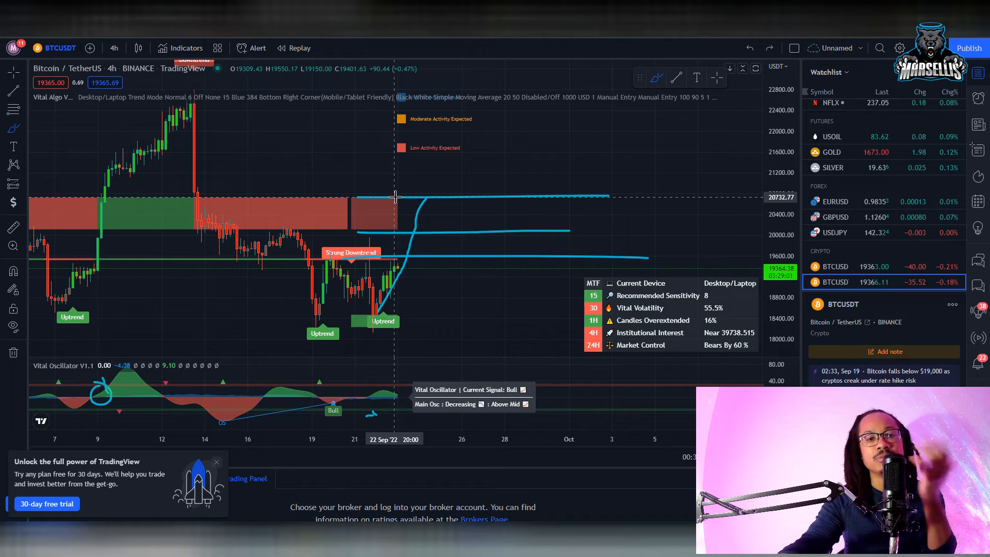
mouse_move(418, 187)
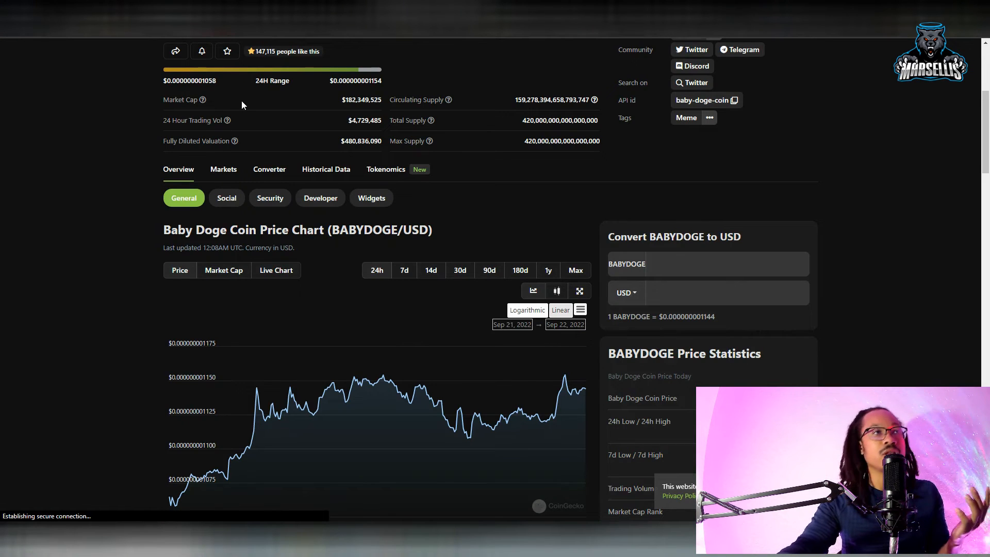
Scroll the CoinGecko Baby Doge Coin page down to its price chart and market figures
scroll(down, 3)
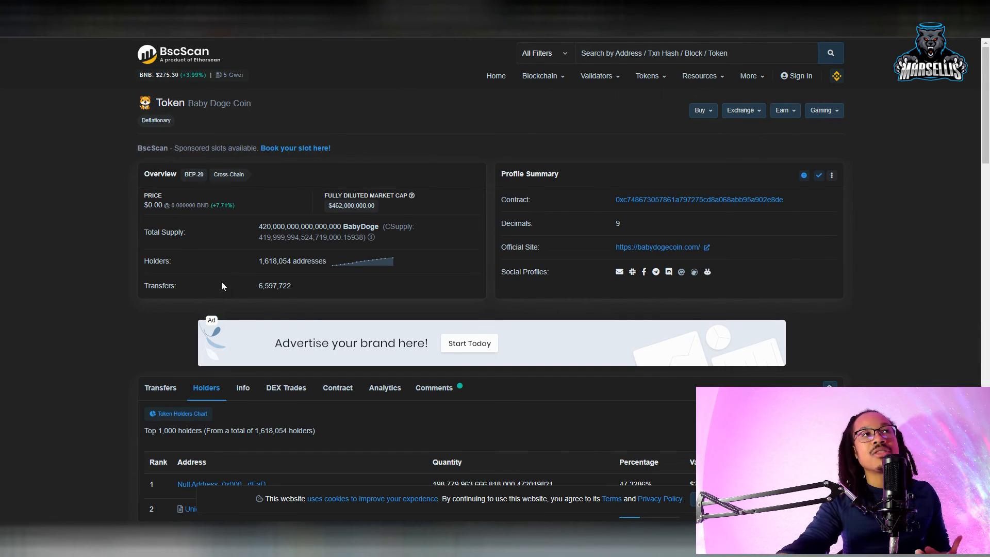
Highlight the 1,618,054 holders count on the BscScan Baby Doge Coin overview
double_click(290, 261)
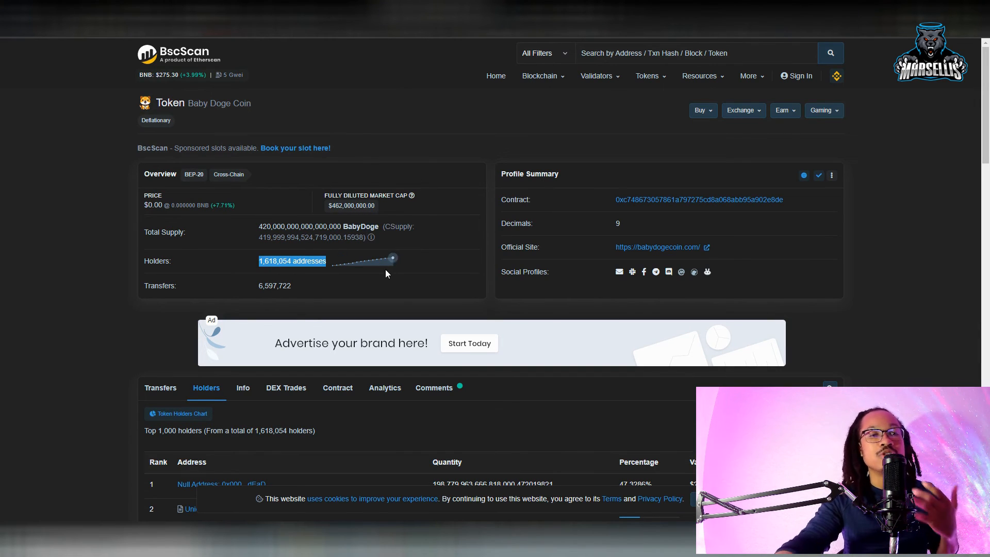
mouse_move(478, 302)
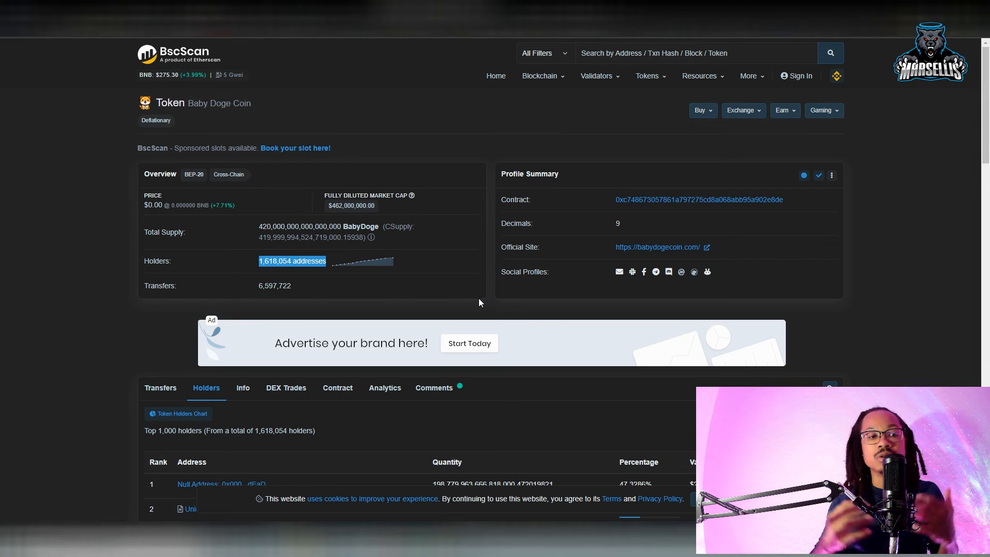